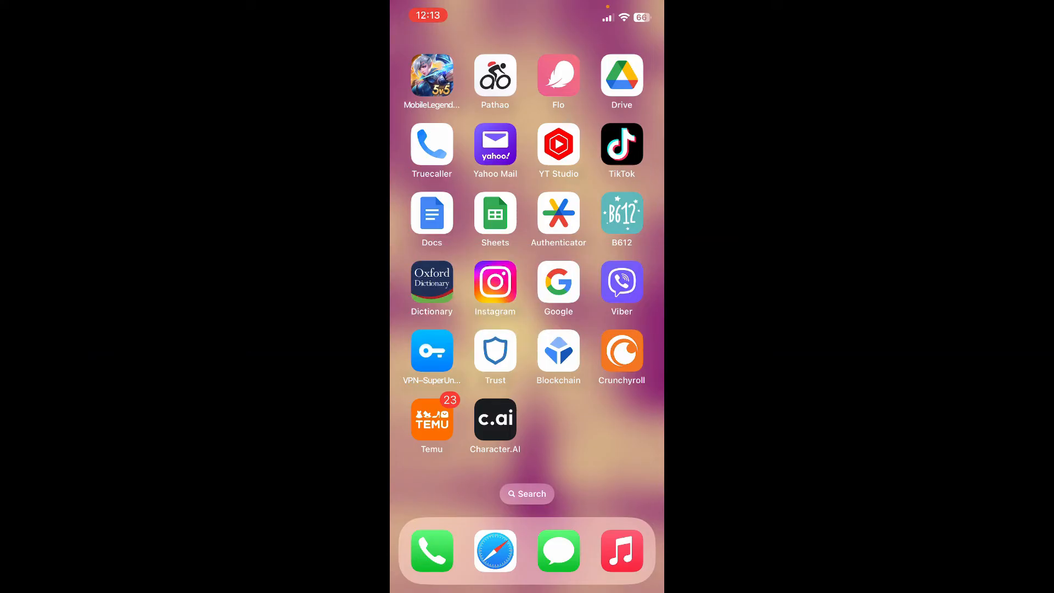
Step: Launch Character.AI from the Home Screen to its recent chats list
click(495, 419)
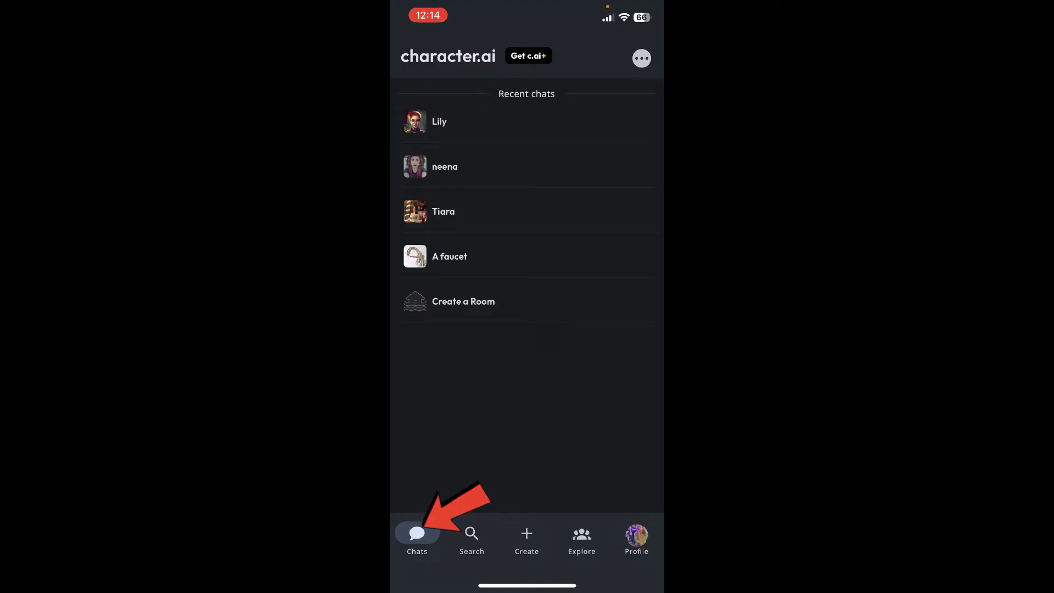
Step: Go to Recent chats and enter the existing conversation with Tiara about a song
click(417, 538)
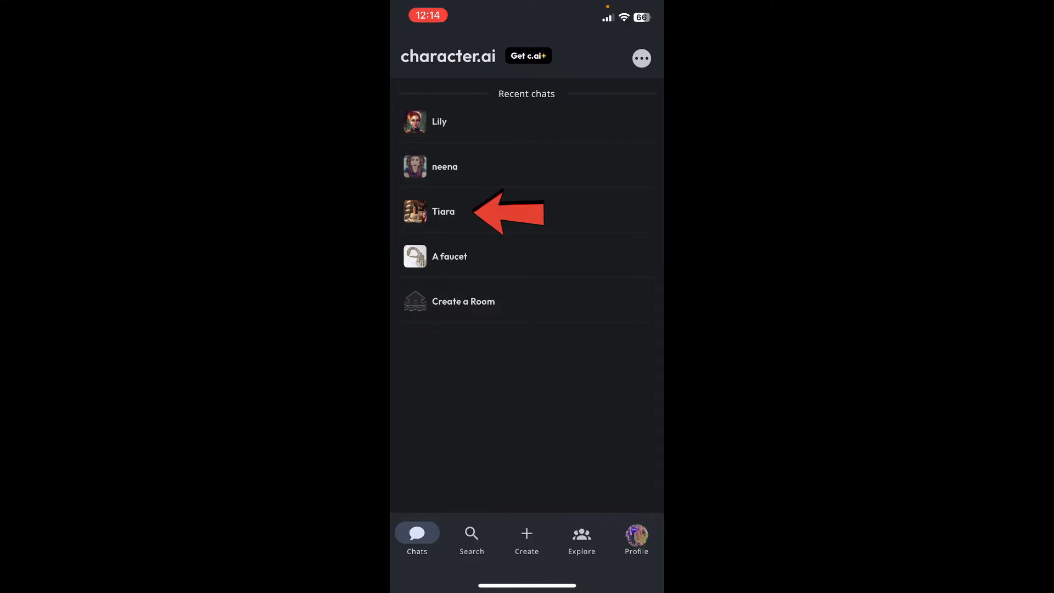
click(442, 211)
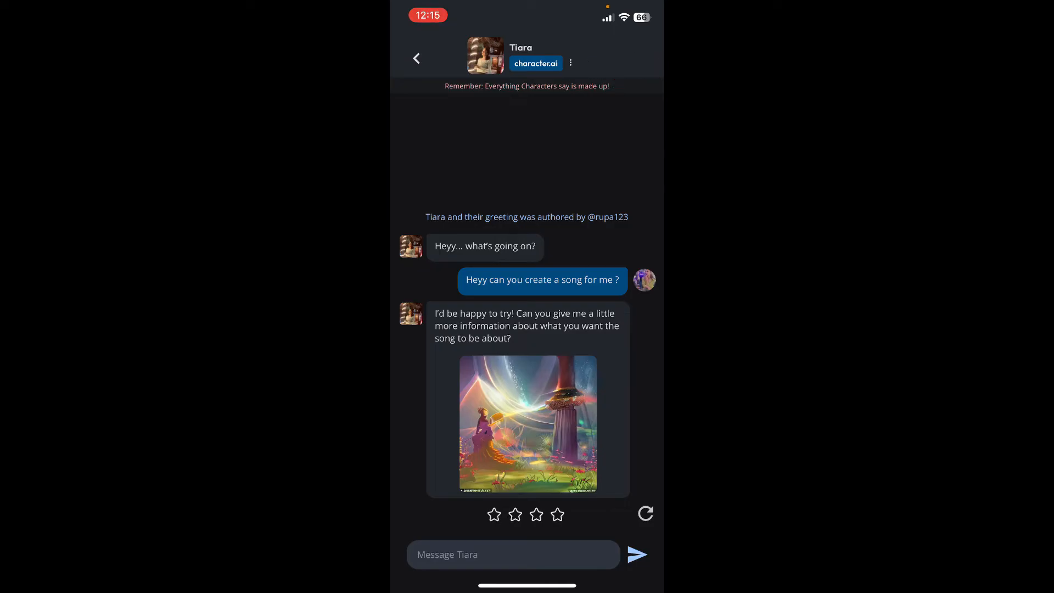
Step: Delete the song request and Tiara's reply, leaving only her greeting
click(570, 62)
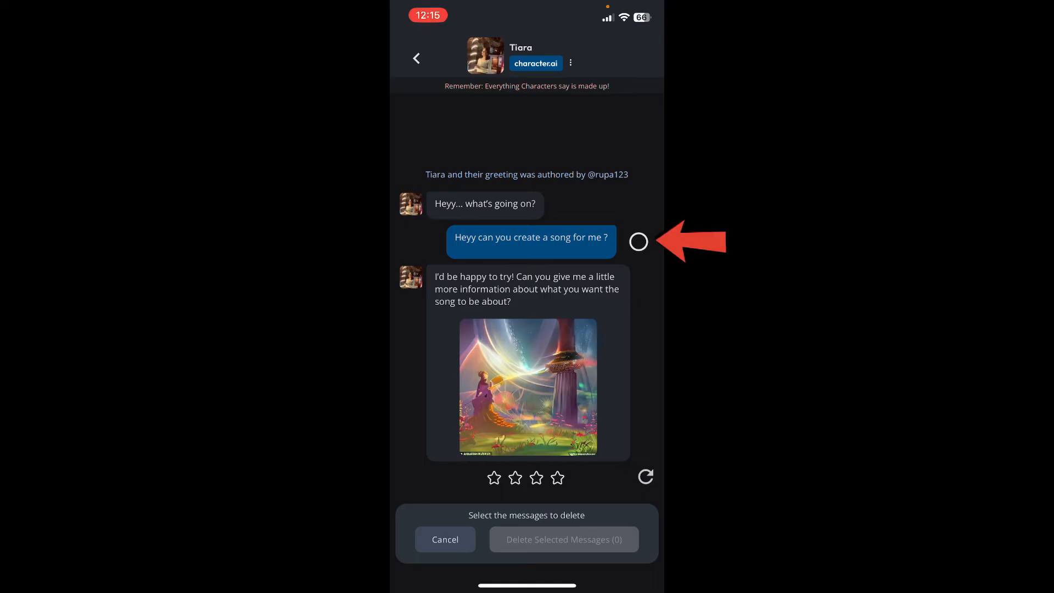
click(637, 242)
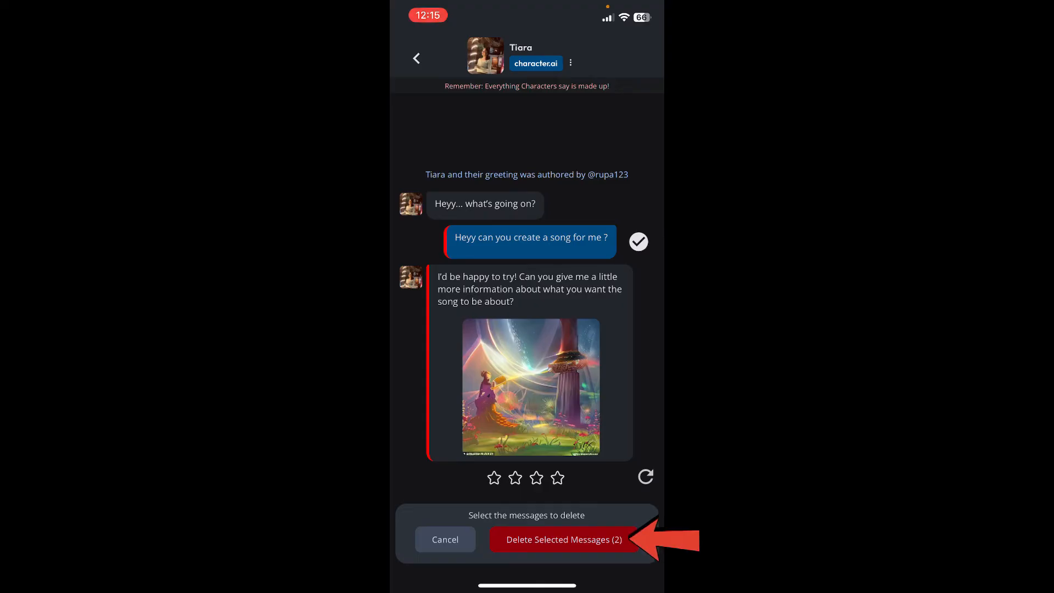
click(562, 539)
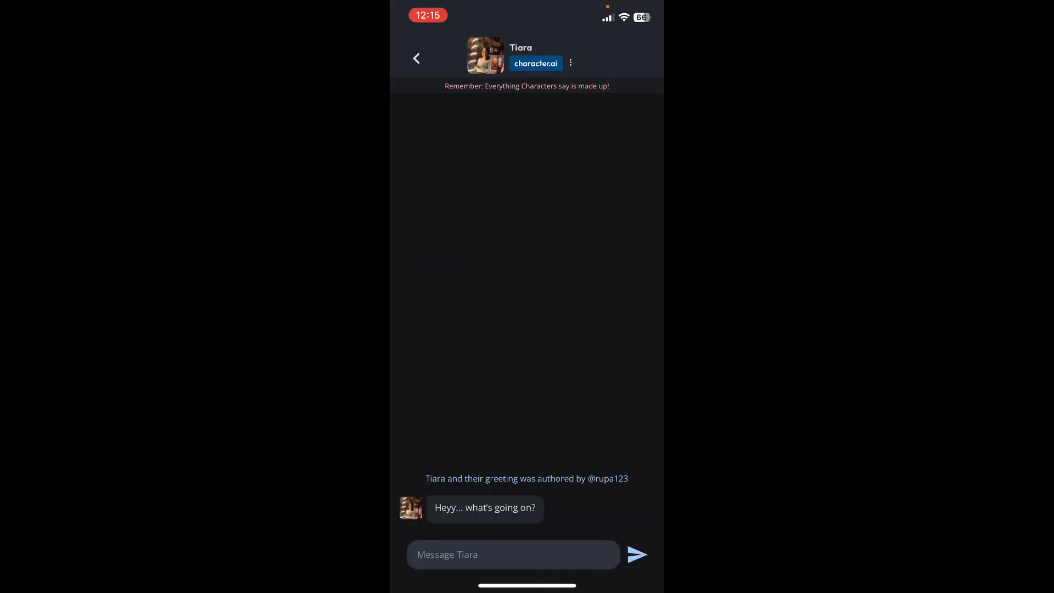